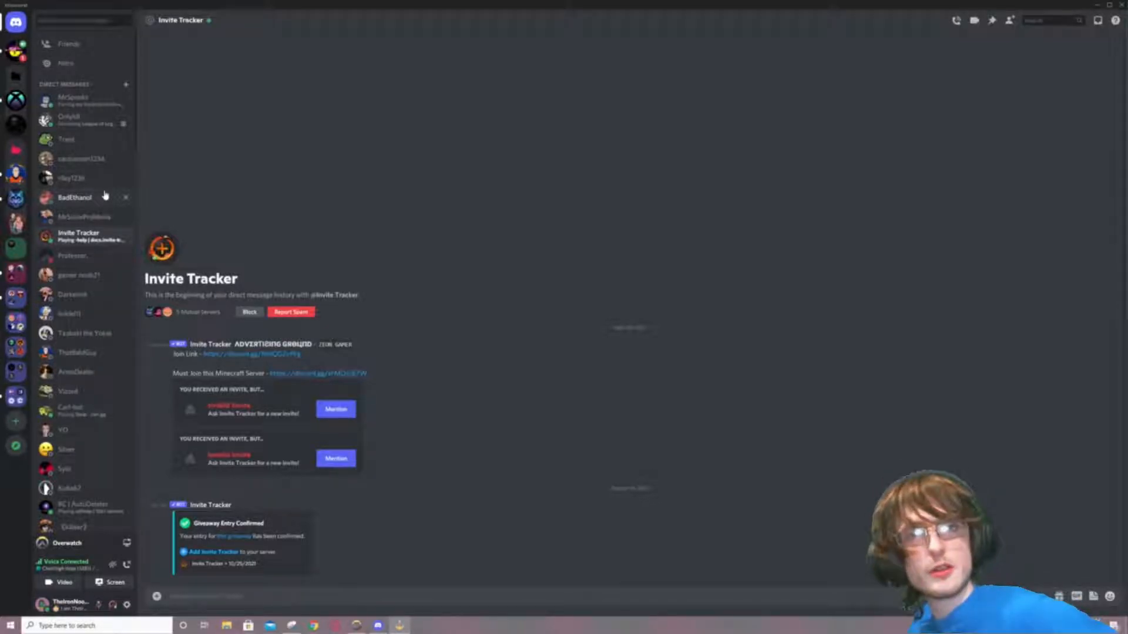
mouse_move(259, 217)
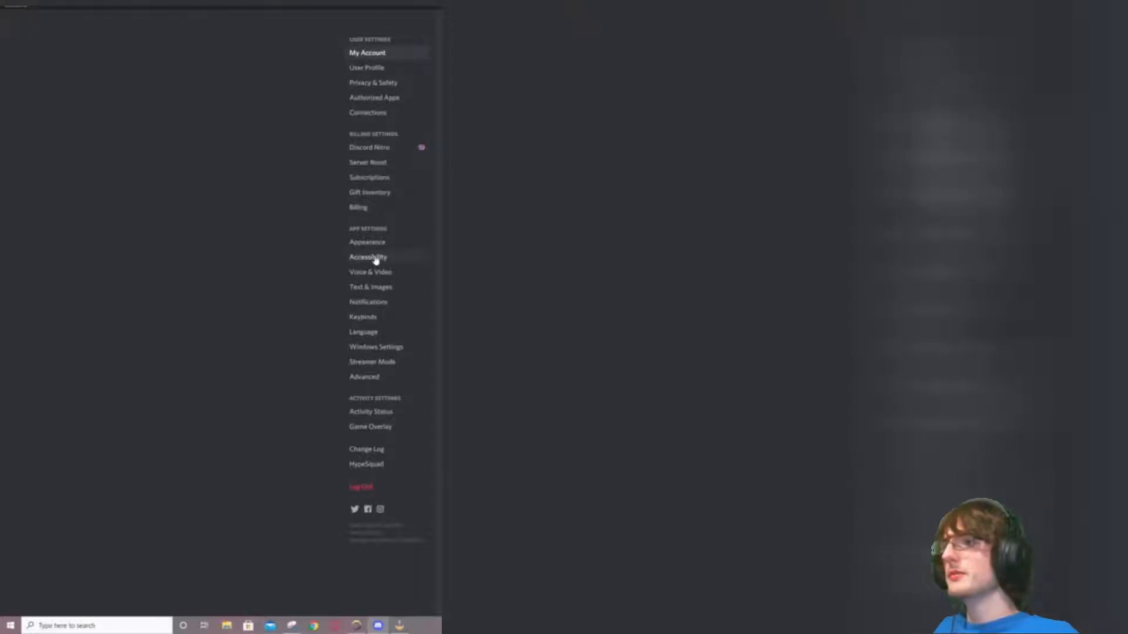
mouse_move(374, 97)
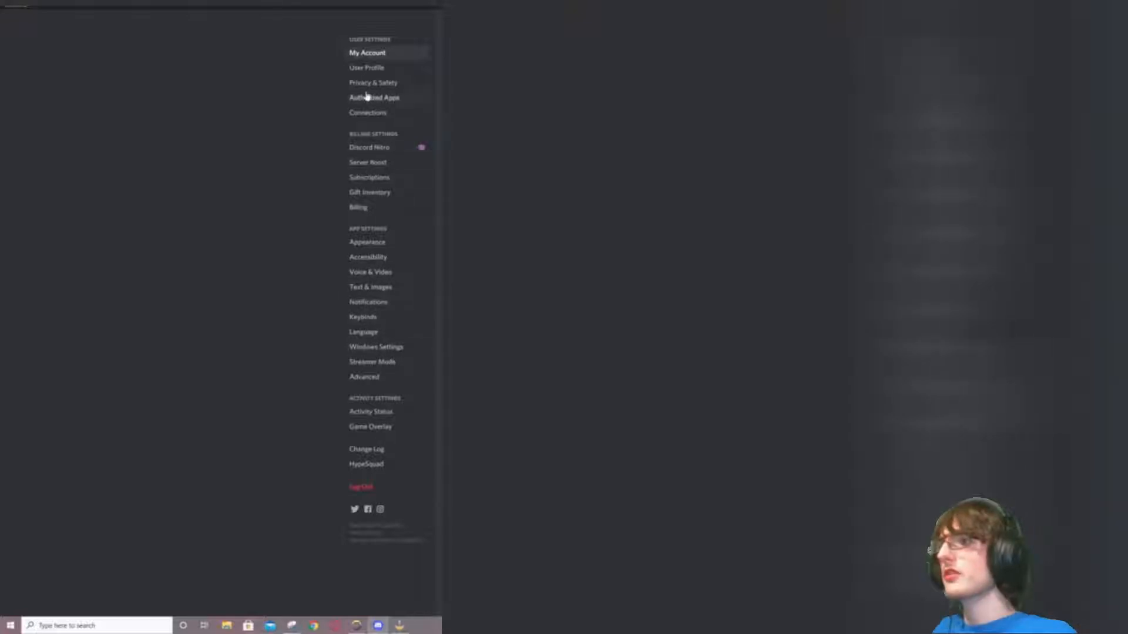
Open the Privacy & Safety page in User Settings
click(372, 83)
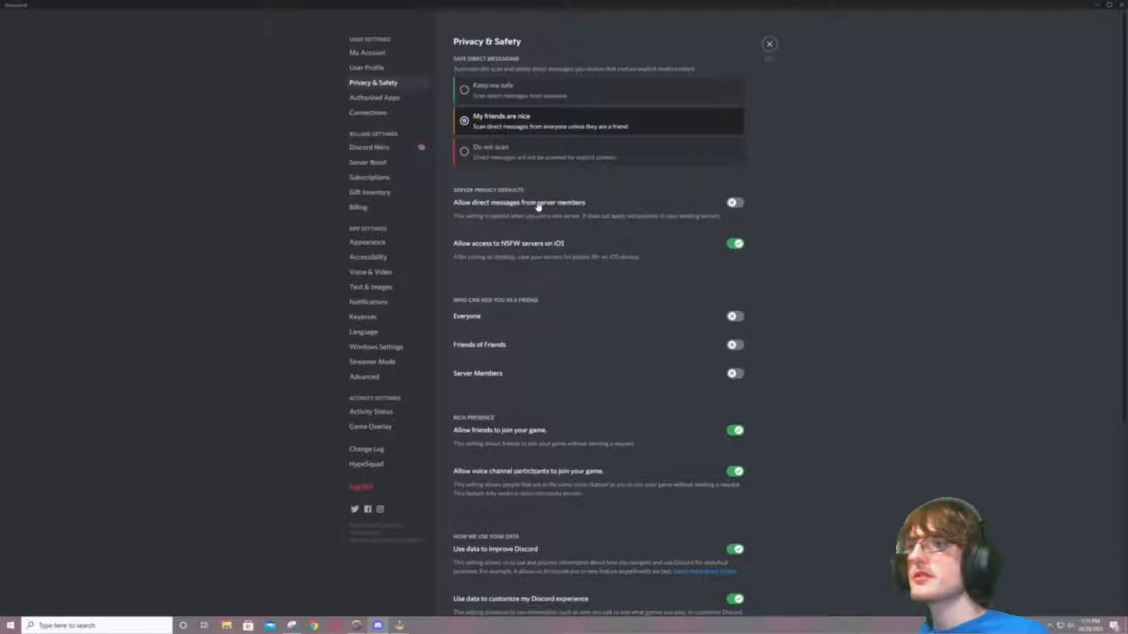
Turn off 'Allow direct messages from server members' and open the community server's menu
click(734, 202)
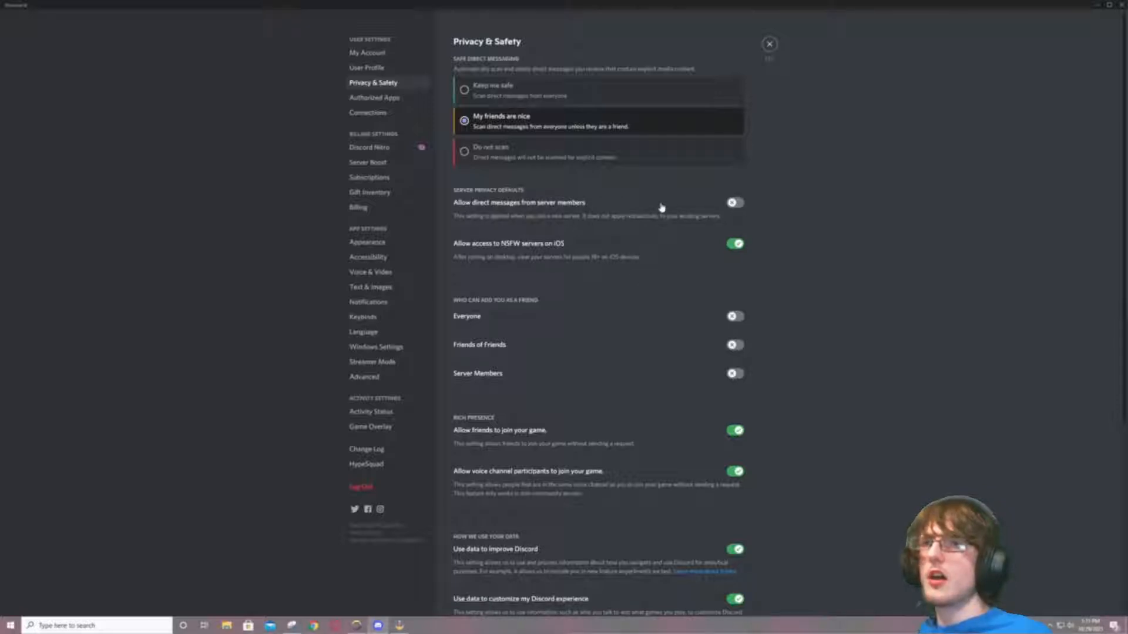
mouse_move(663, 204)
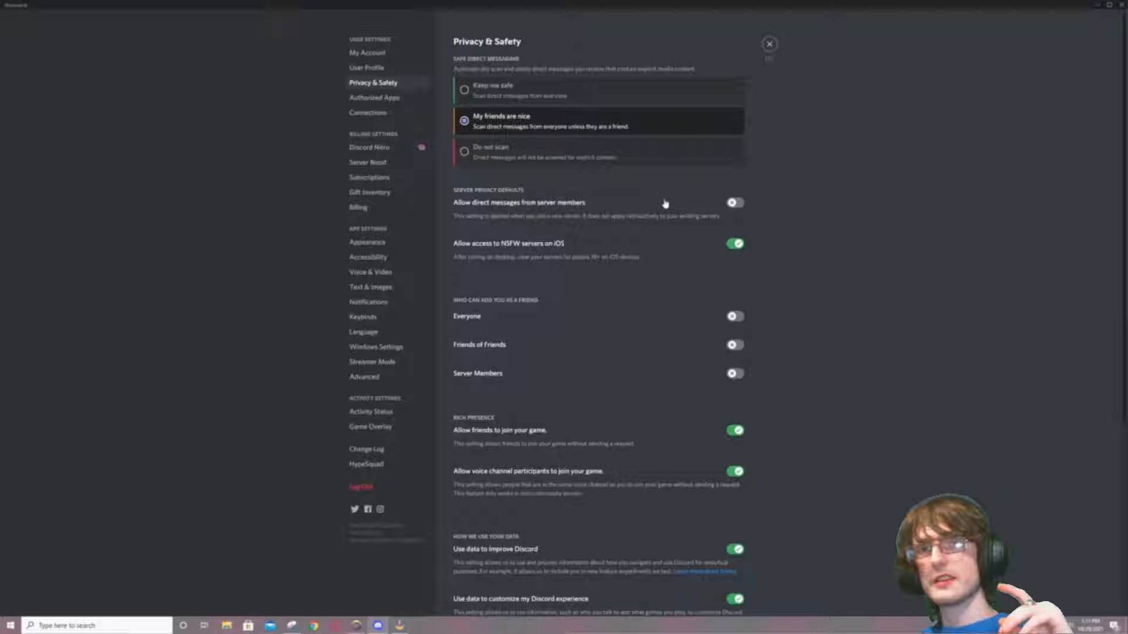
click(768, 44)
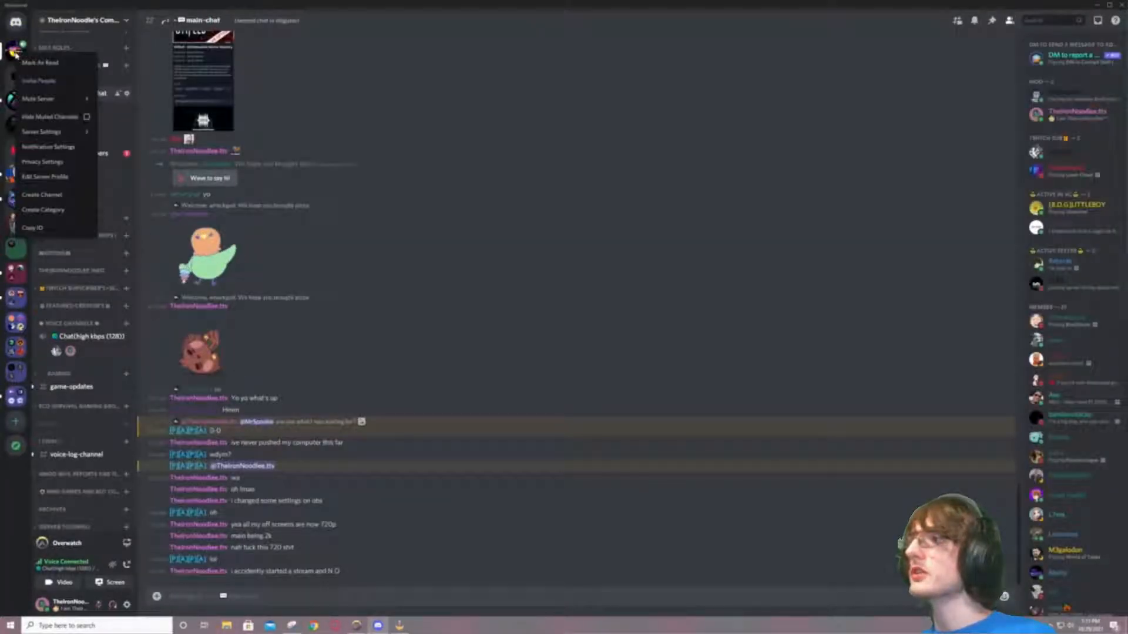
mouse_move(42, 132)
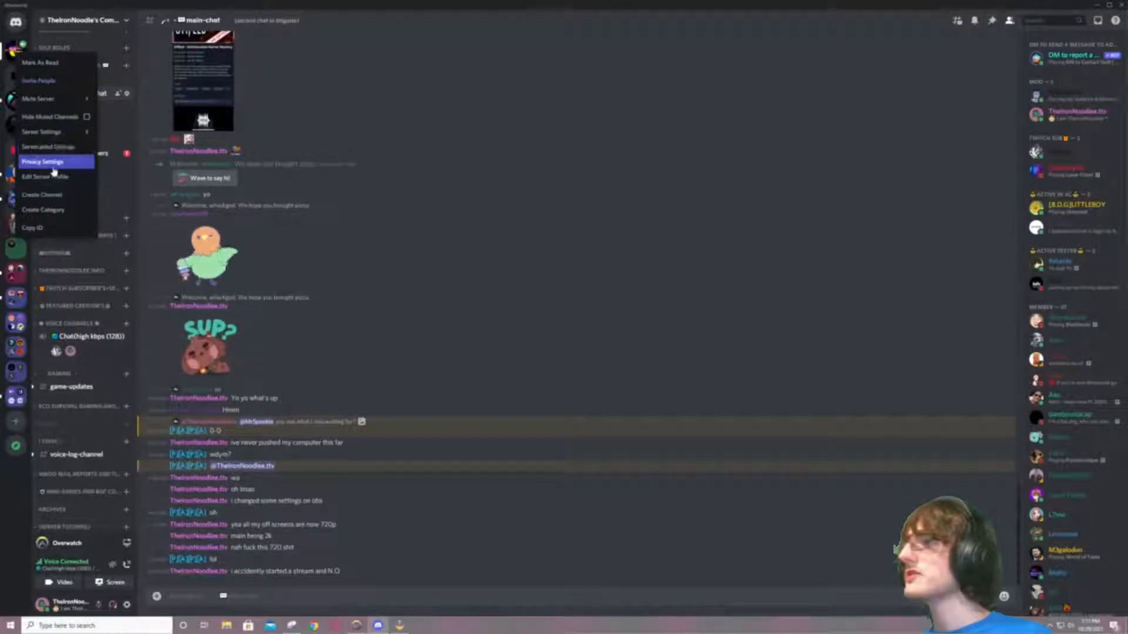
Enable direct messages from server members for TheIronNoodle's Community in its Privacy Settings
click(42, 161)
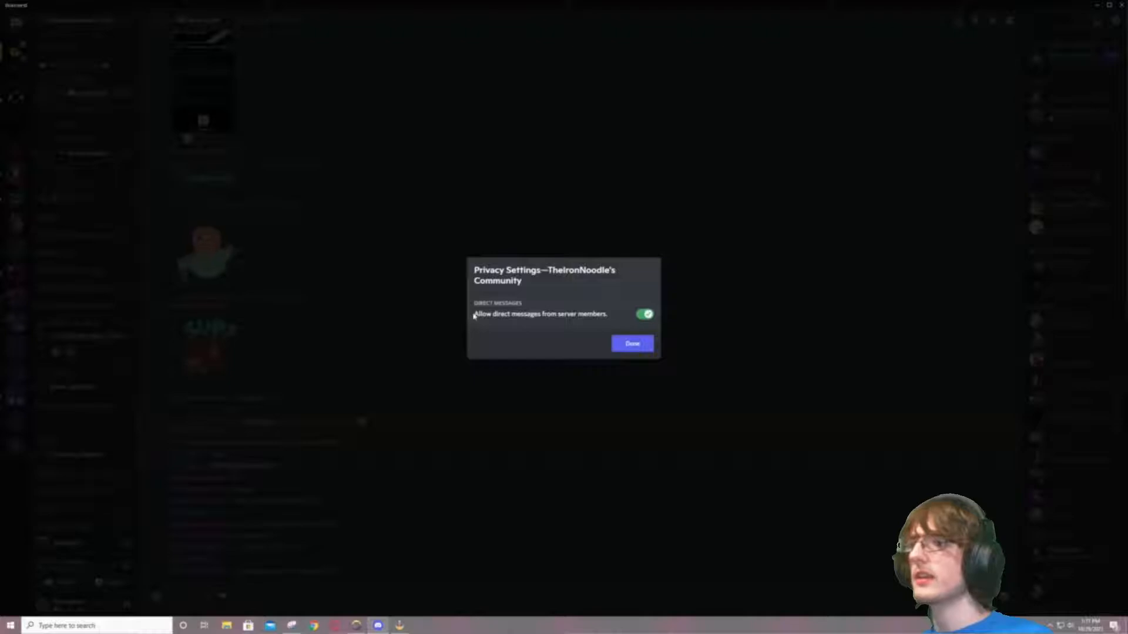
click(644, 314)
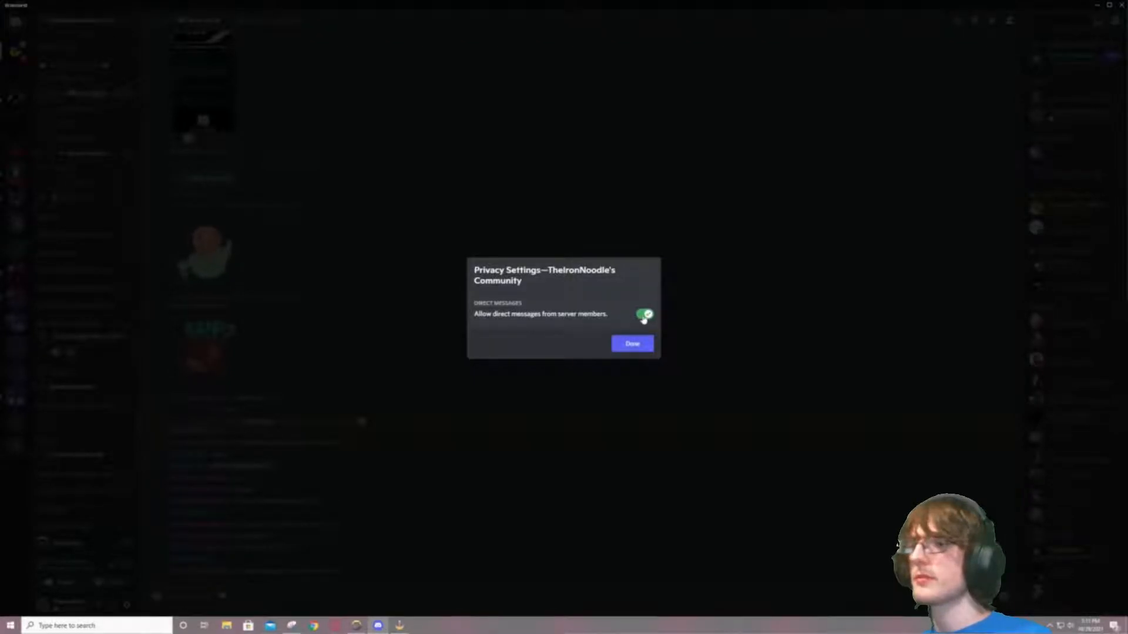
click(631, 343)
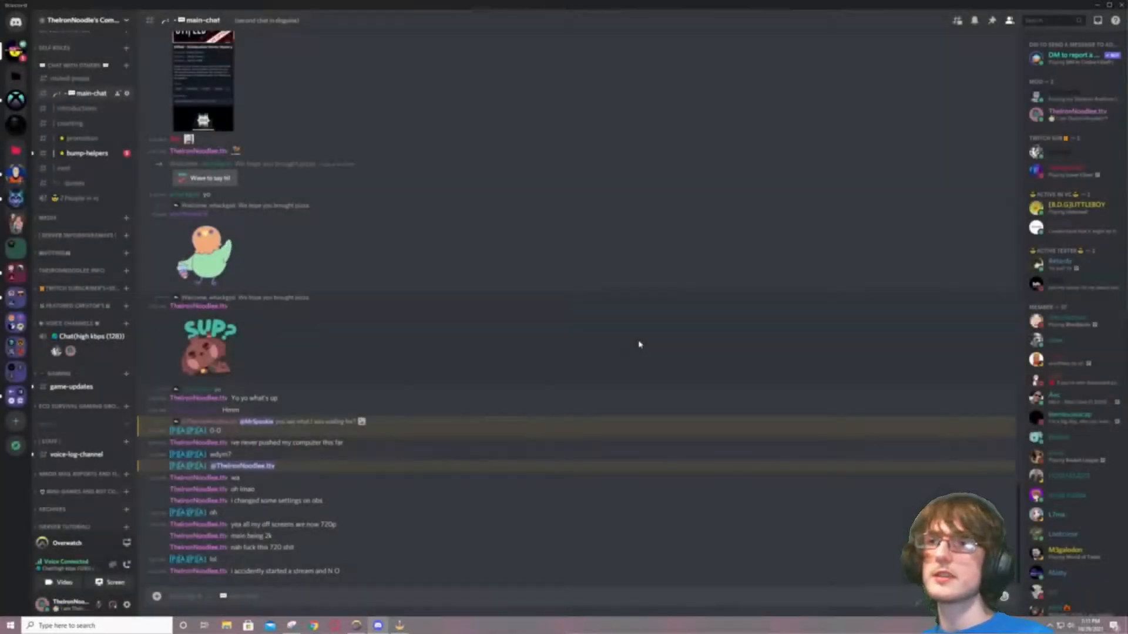